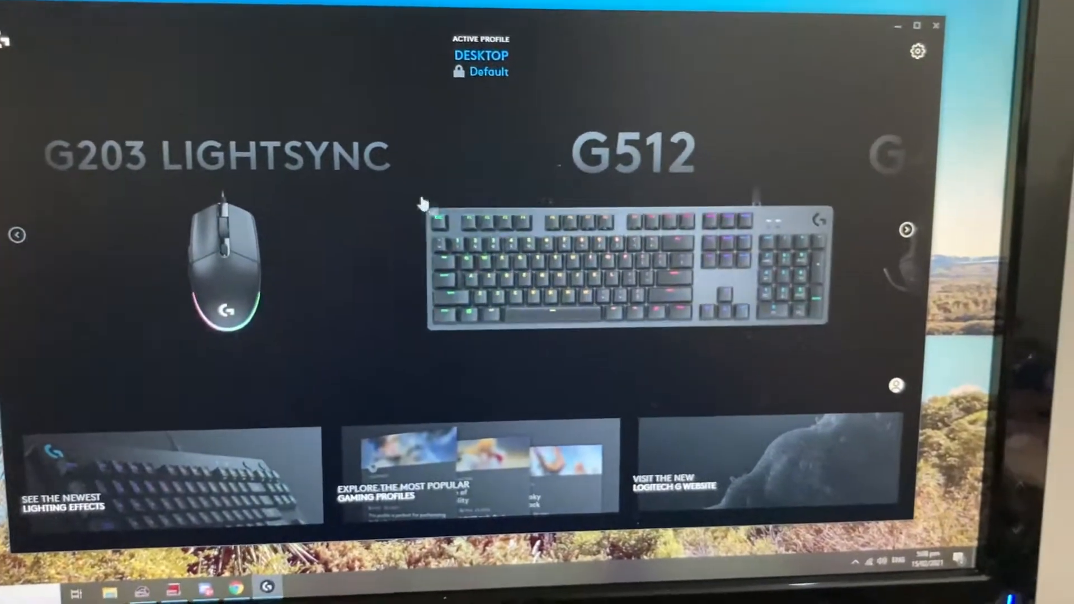
Open the G512 keyboard's LIGHTSYNC settings, showing the red-and-cyan Echo Press preset.
{"action": "left_click", "coordinate": [631, 267]}
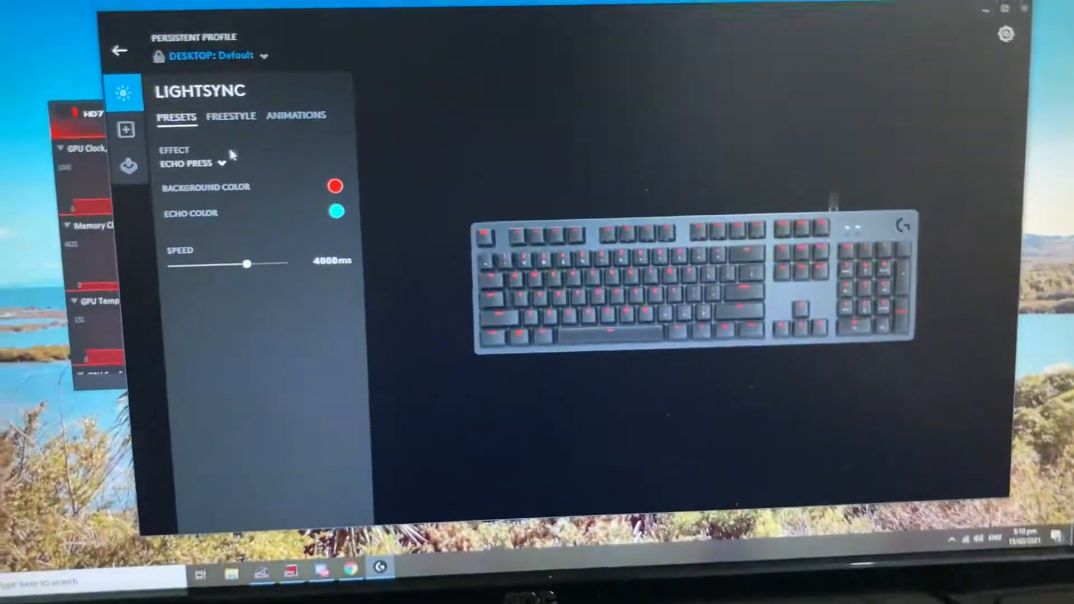
{"action": "left_click", "coordinate": [195, 163]}
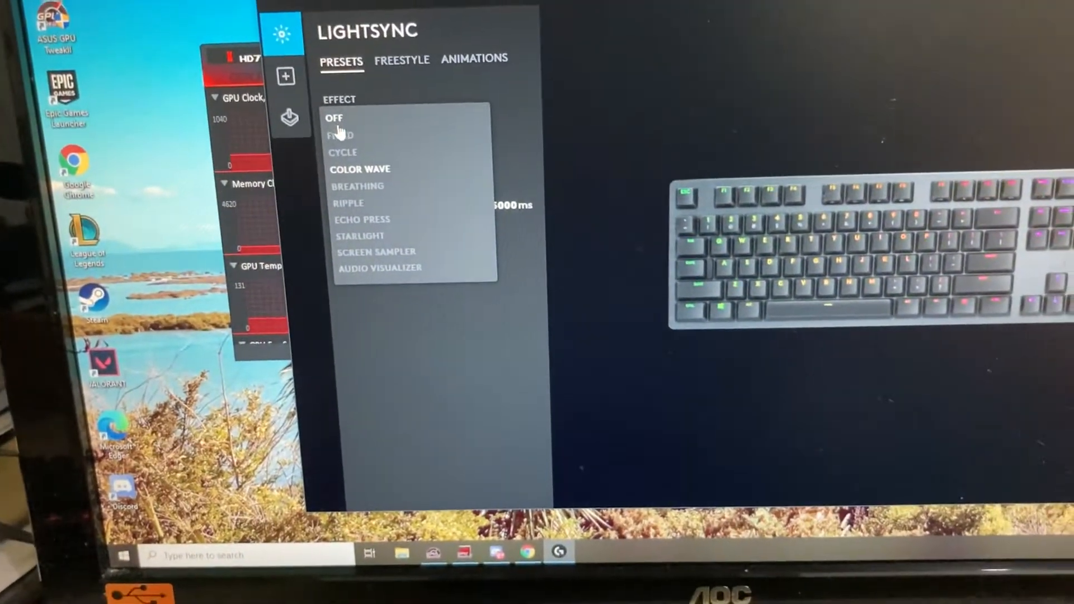
Switch the G512 effect to Fixed cyan, then to a horizontal 5000 ms Color Wave.
{"action": "left_click", "coordinate": [341, 134]}
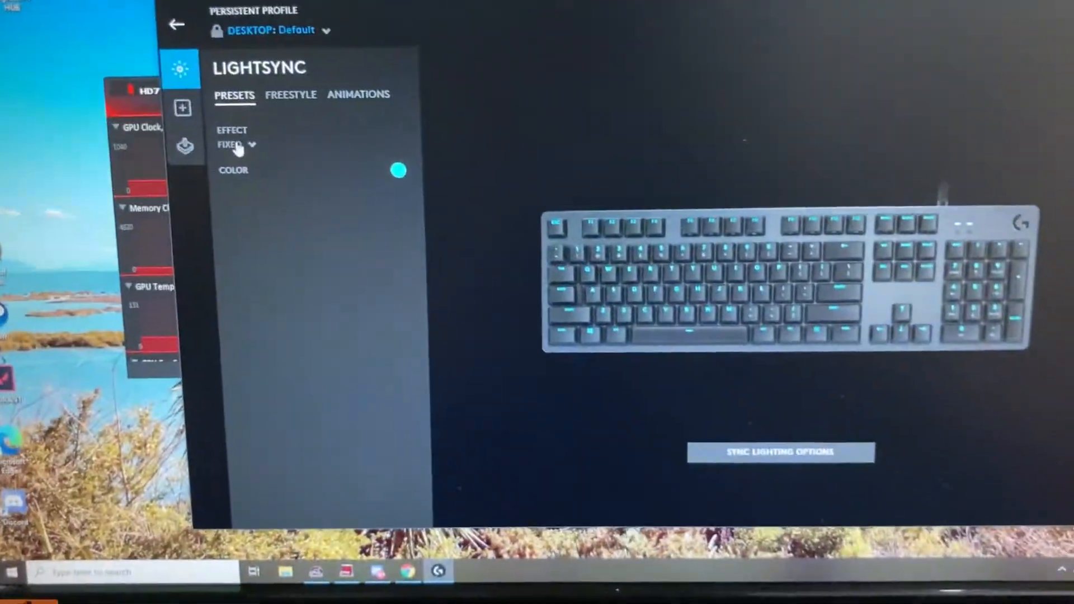
{"action": "left_click", "coordinate": [235, 144]}
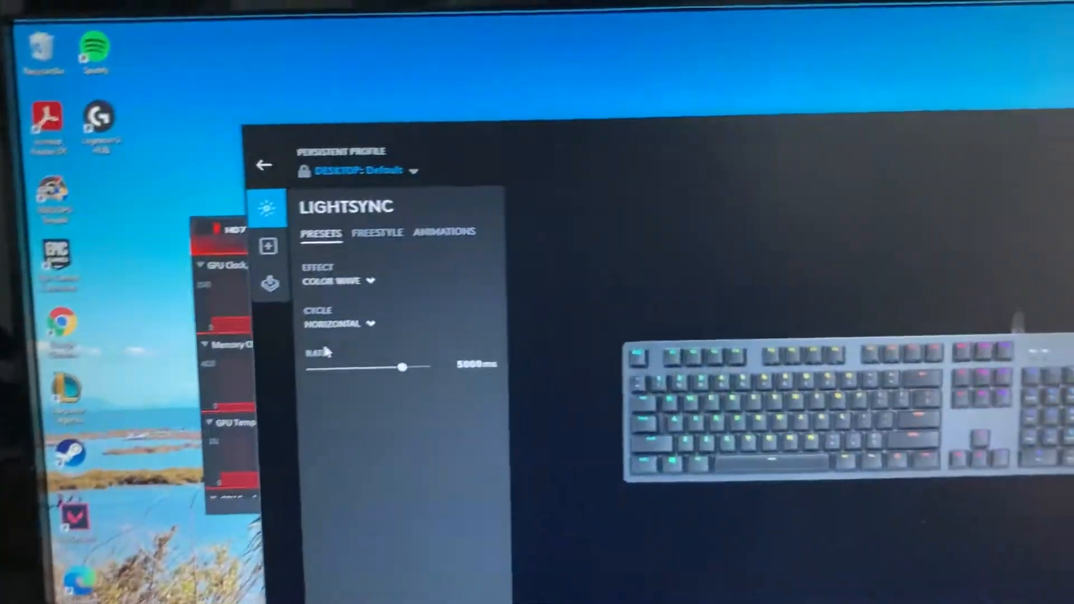
Try a vertical Color Wave cycle, restore Horizontal, and reopen the effect list.
{"action": "left_click", "coordinate": [339, 324]}
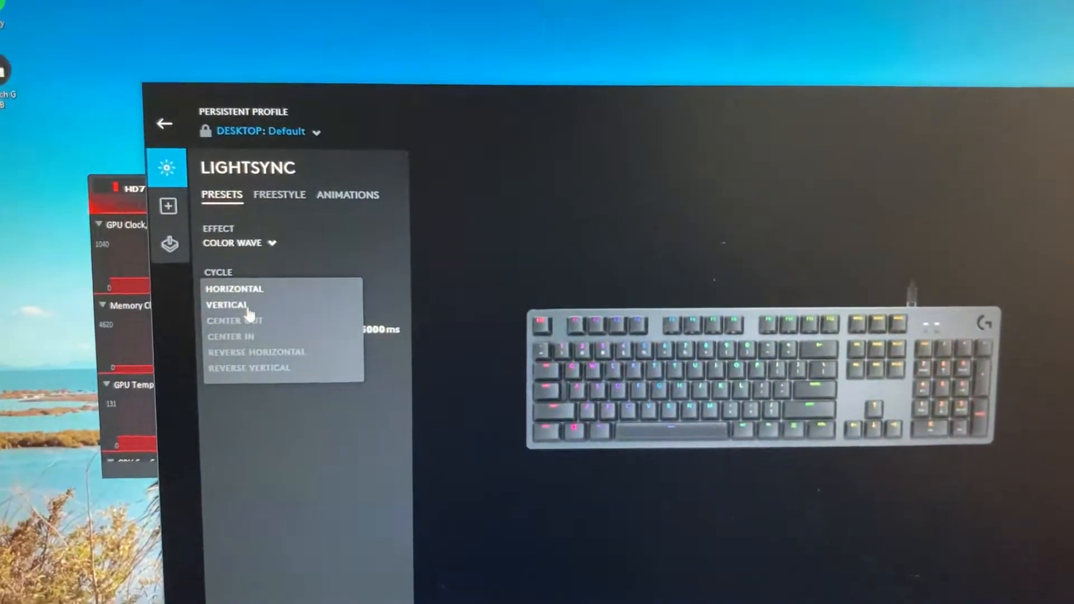
{"action": "left_click", "coordinate": [227, 305]}
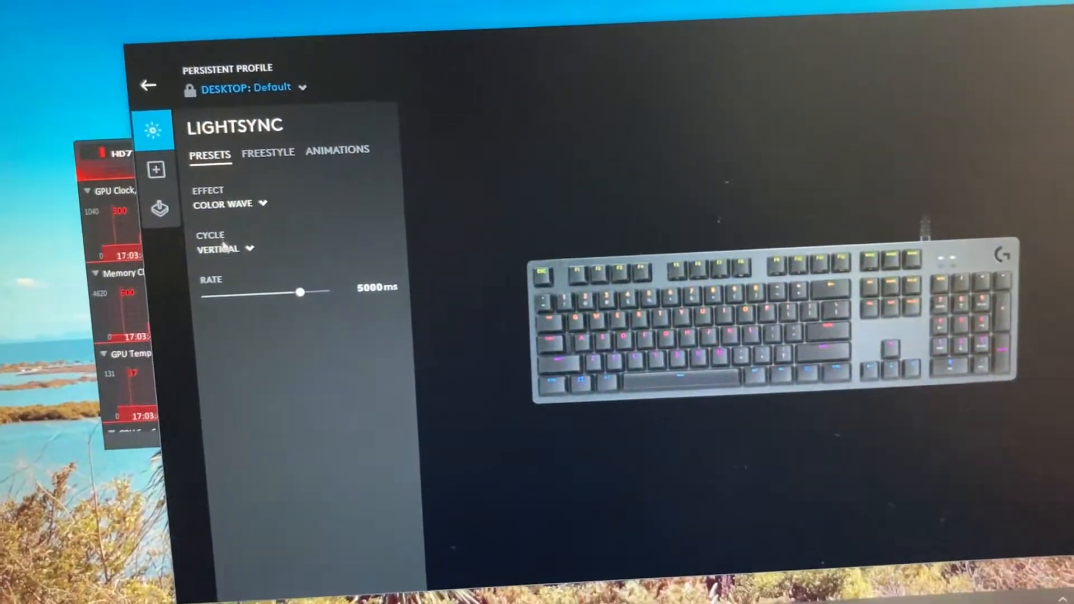
{"action": "left_click", "coordinate": [225, 248]}
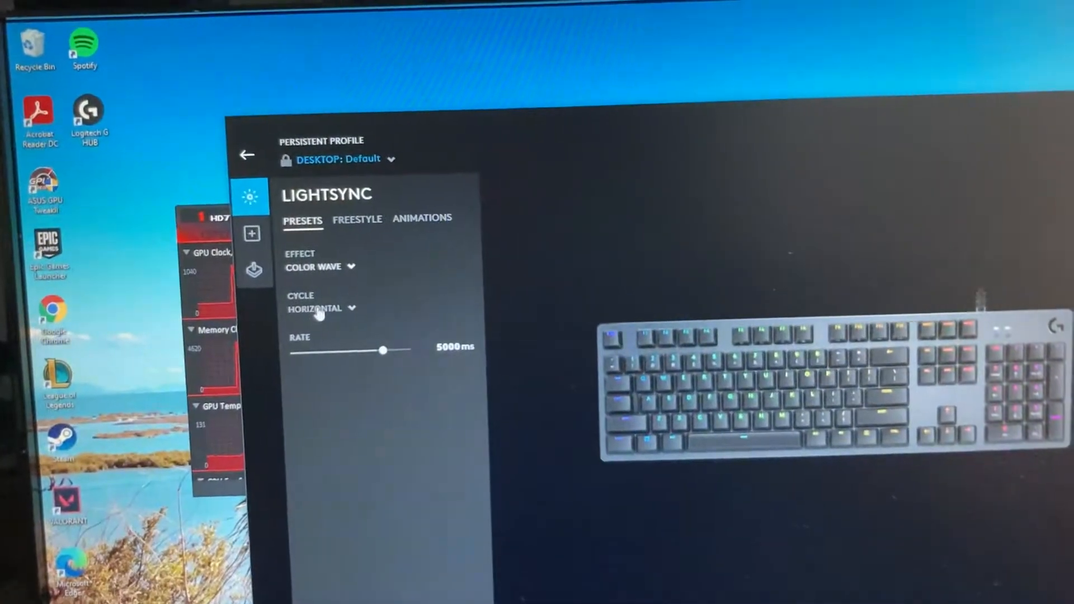
{"action": "left_click", "coordinate": [318, 267]}
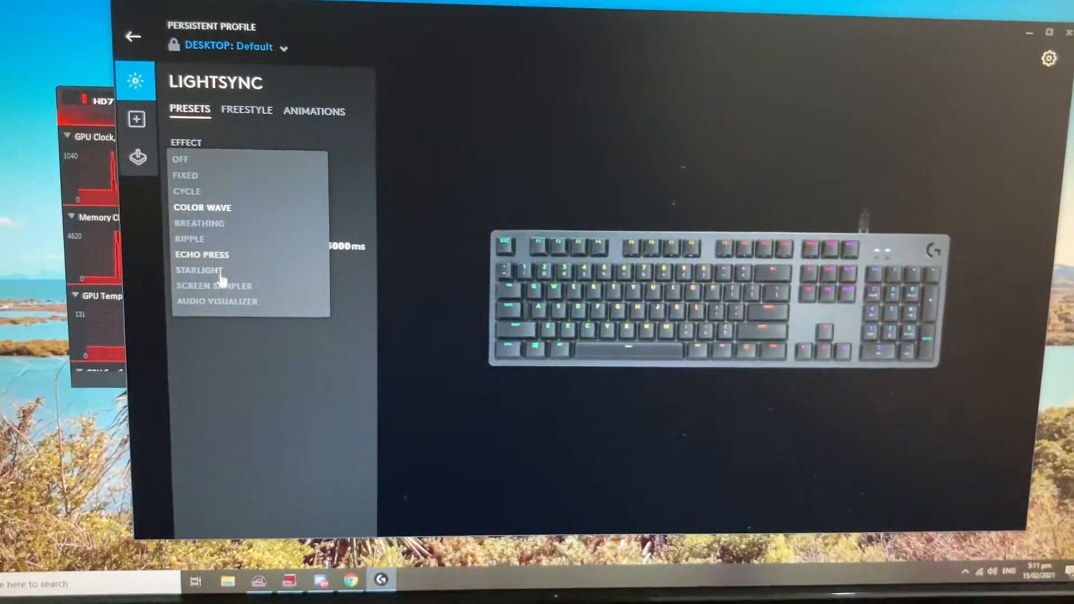
Select Starlight with blue sky and yellow stars, then reopen the effect list.
{"action": "left_click", "coordinate": [203, 208]}
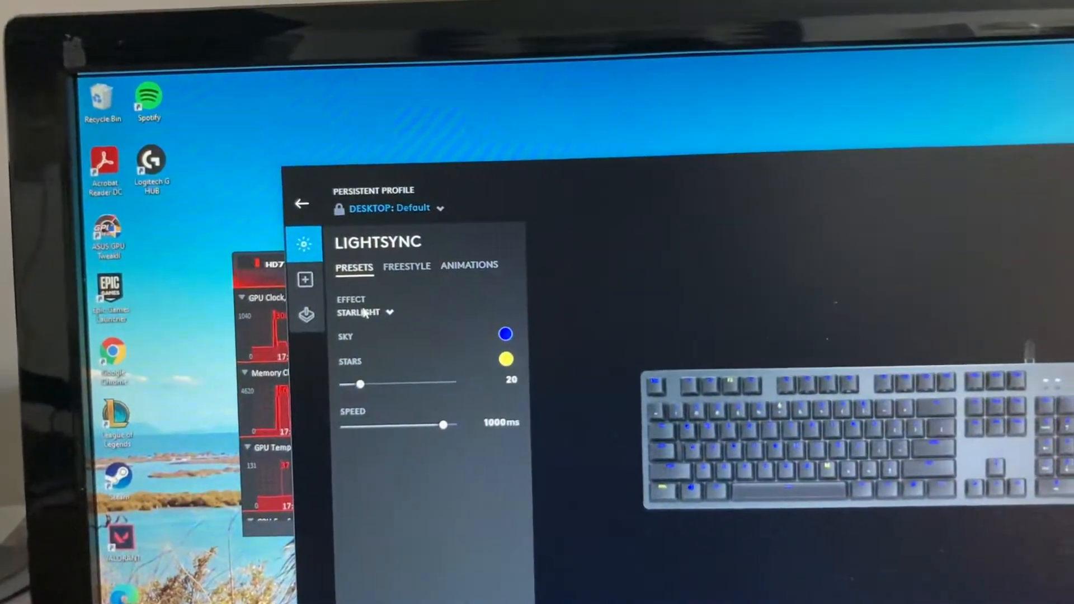
{"action": "left_click", "coordinate": [365, 312]}
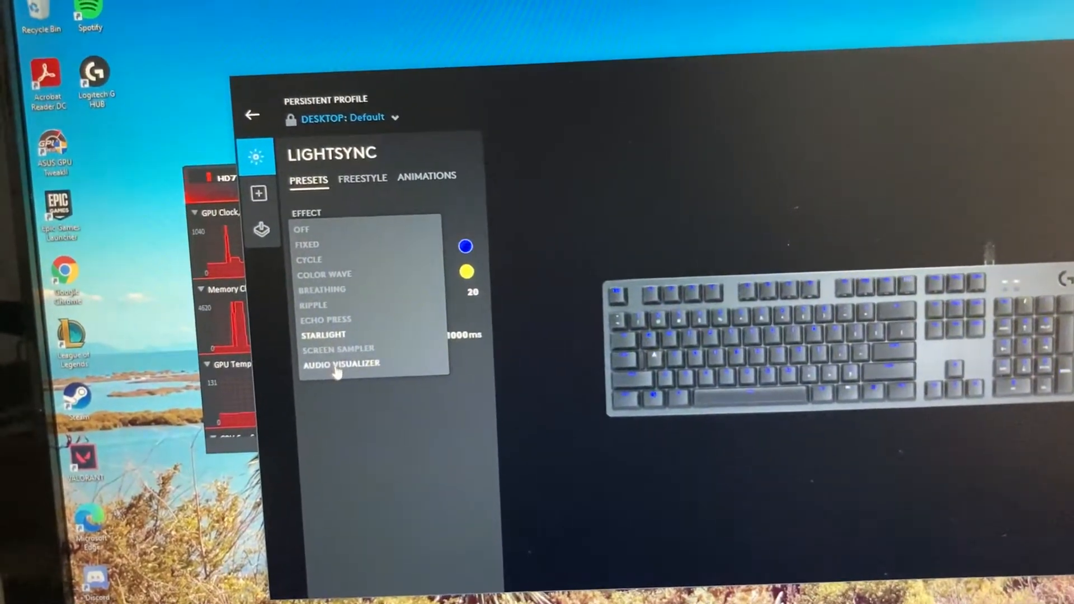
Select Audio Visualizer and open its background color picker, showing red ED0000.
{"action": "left_click", "coordinate": [323, 335]}
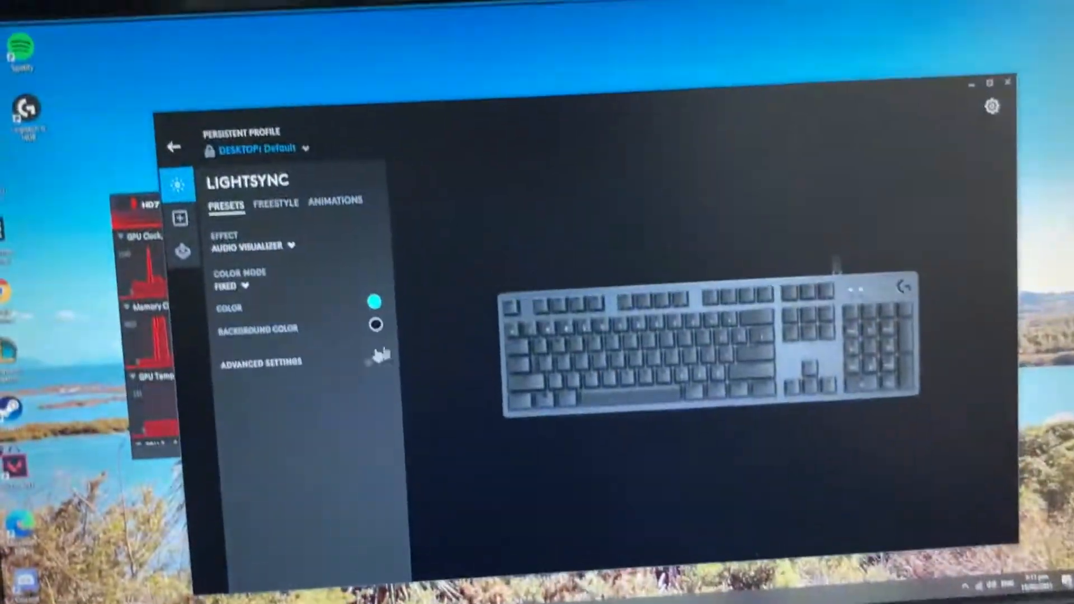
{"action": "left_click", "coordinate": [376, 324]}
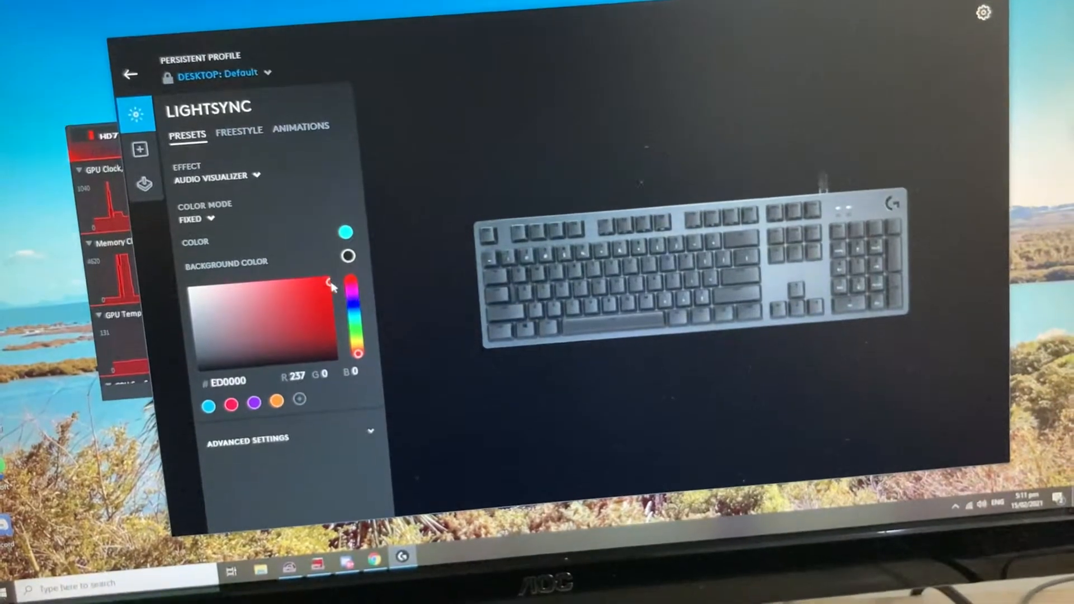